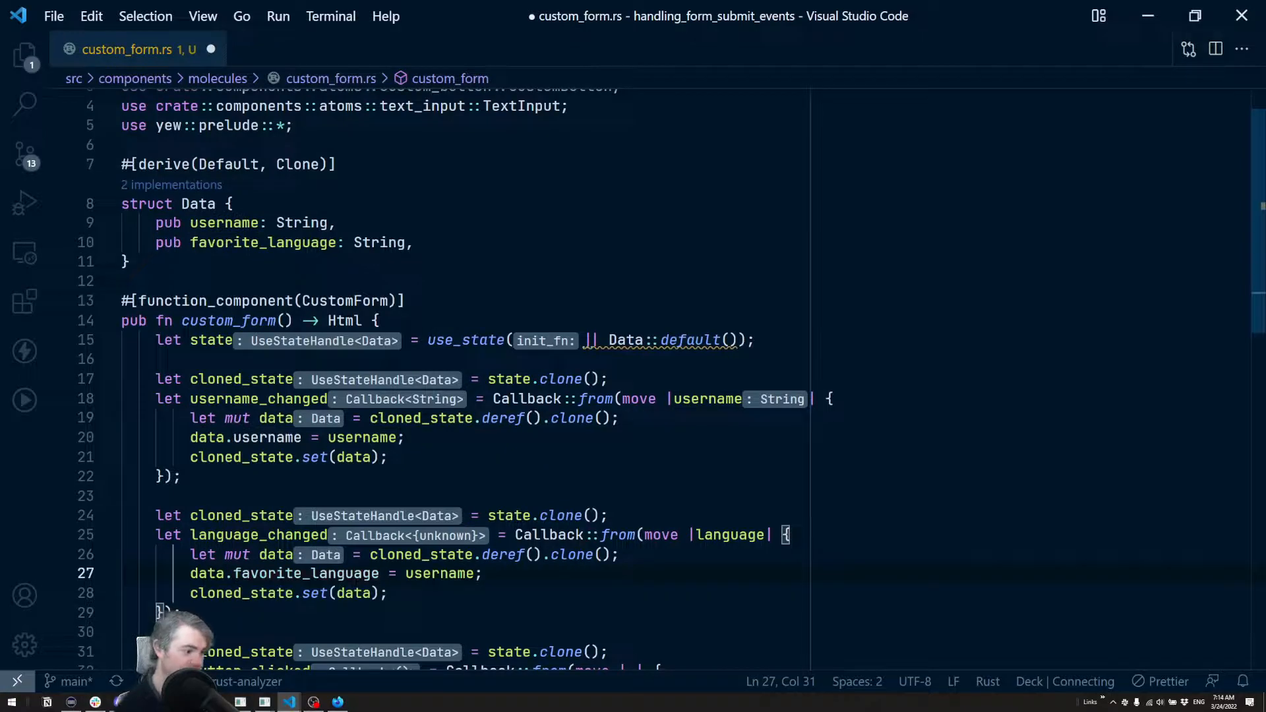
# Step: Switch to custom_button.rs to review the button's Props struct with its label field
pyautogui.click(311, 48)
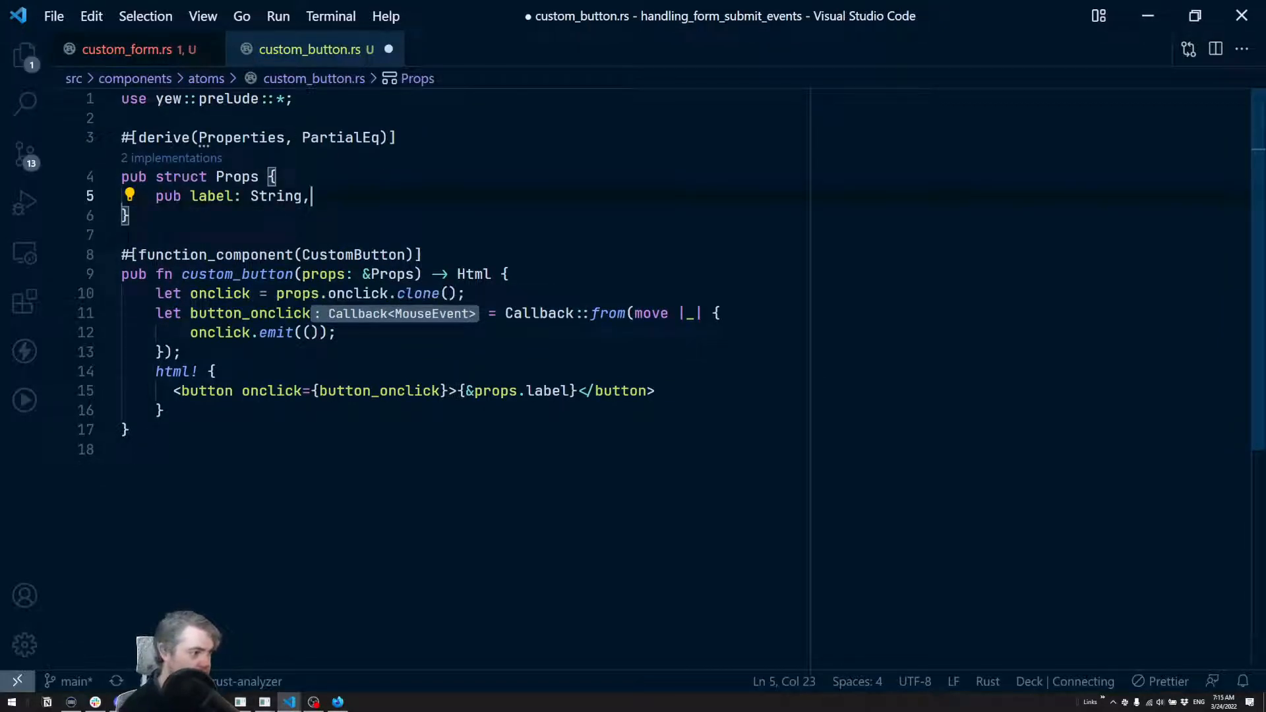
pyautogui.click(129, 48)
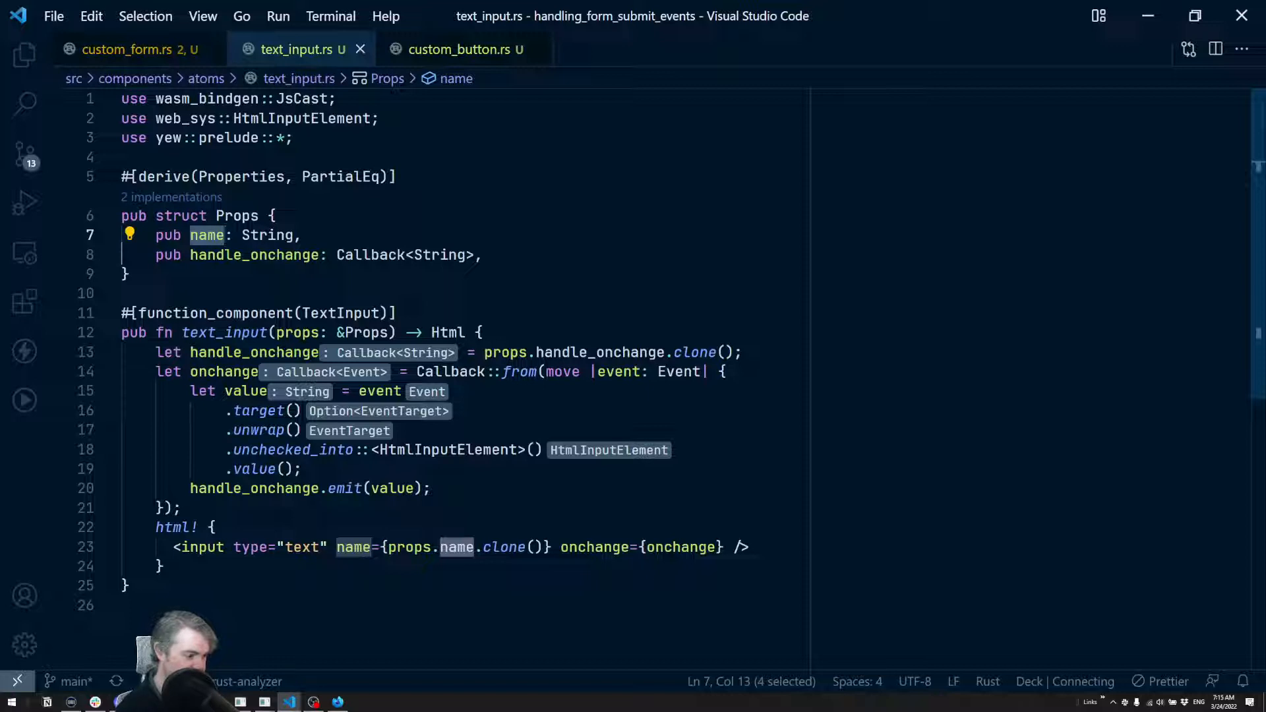
# Step: Add placeholder={&props.name} to the text input's <input> element
pyautogui.write('placeholder={&props.name}')
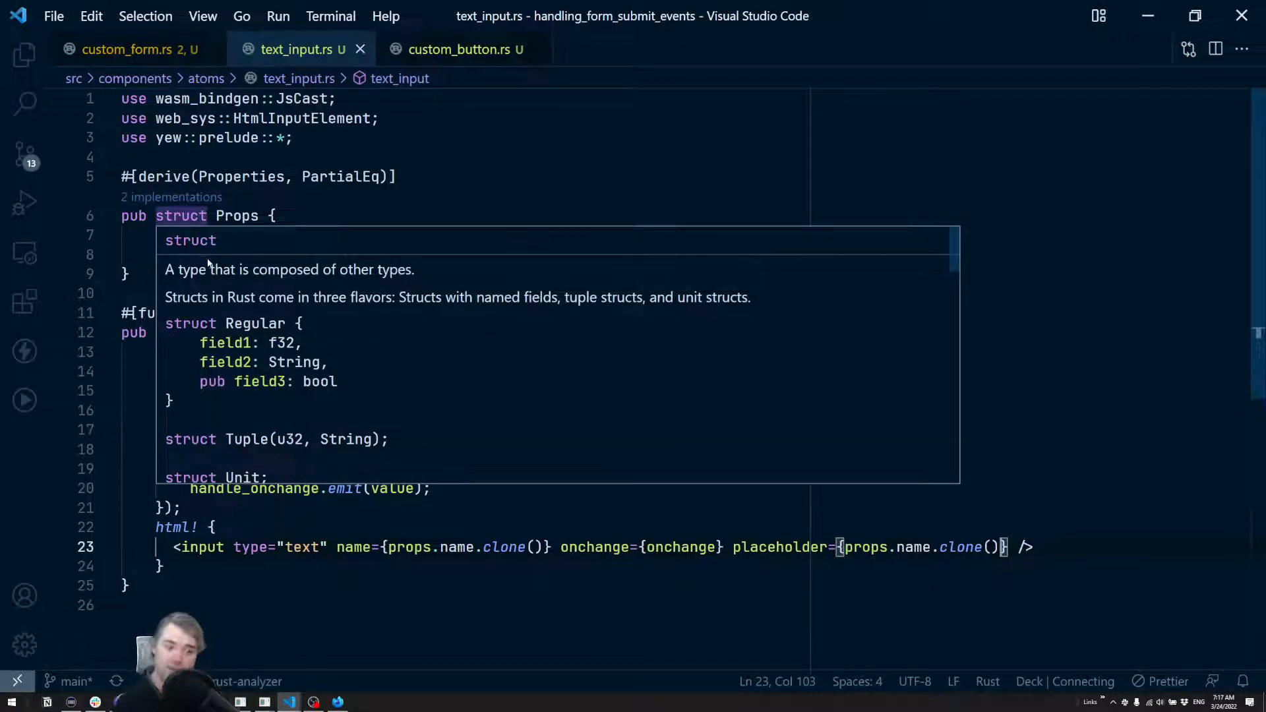
pyautogui.click(133, 49)
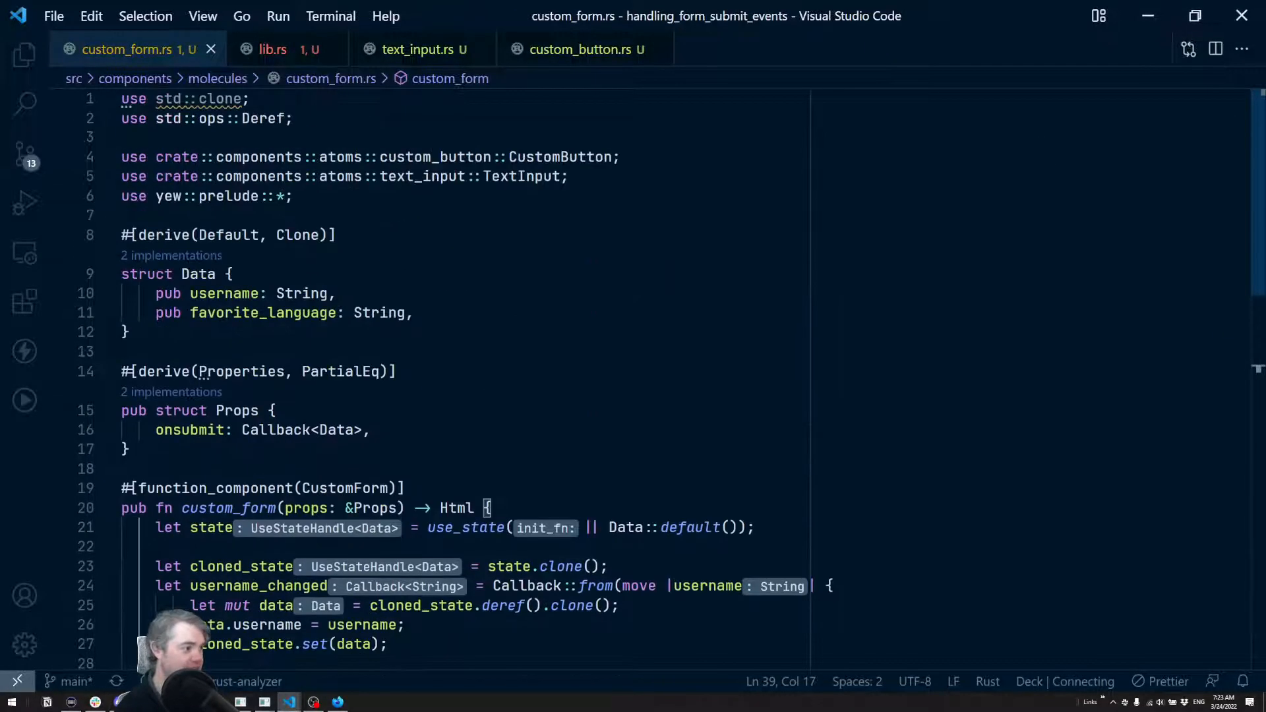
# Step: Switch to the lib.rs tab to start the custom_form_submit callback
pyautogui.click(273, 49)
pyautogui.write('let custom_form_submit = Callback::from(|data| {')
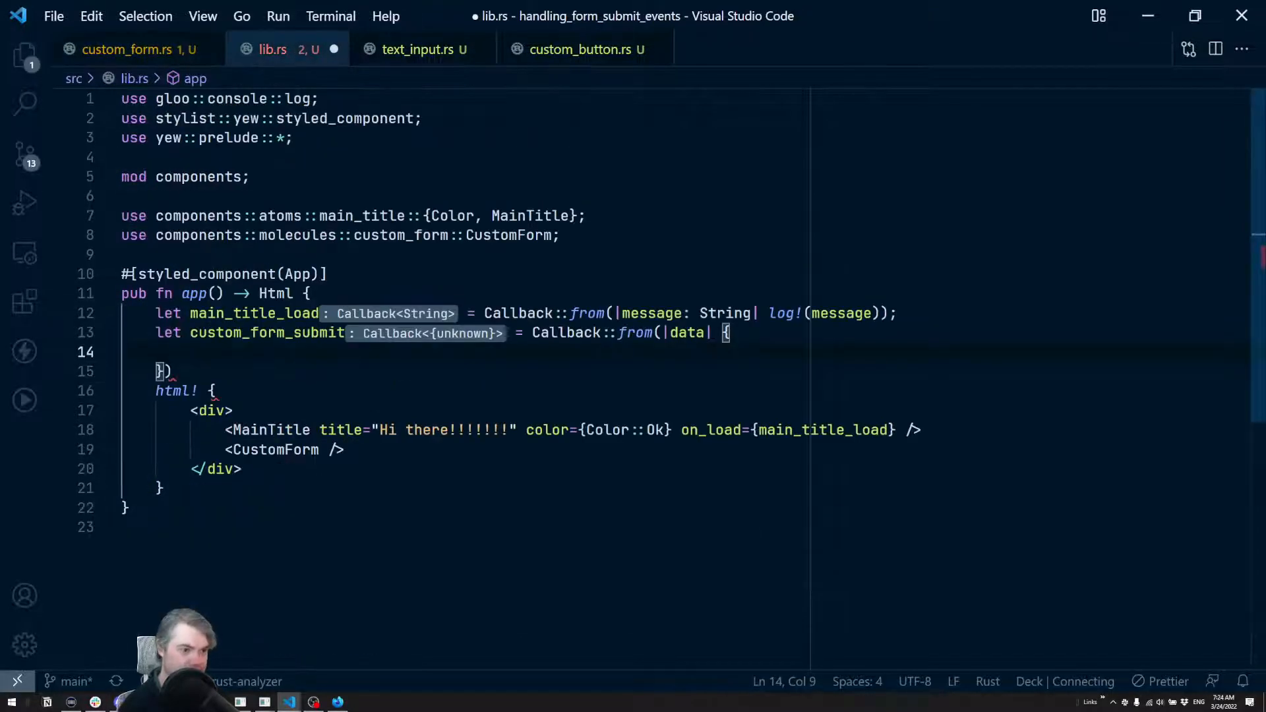
# Step: Switch back to custom_form.rs to make Data and the onsubmit prop public
pyautogui.click(137, 49)
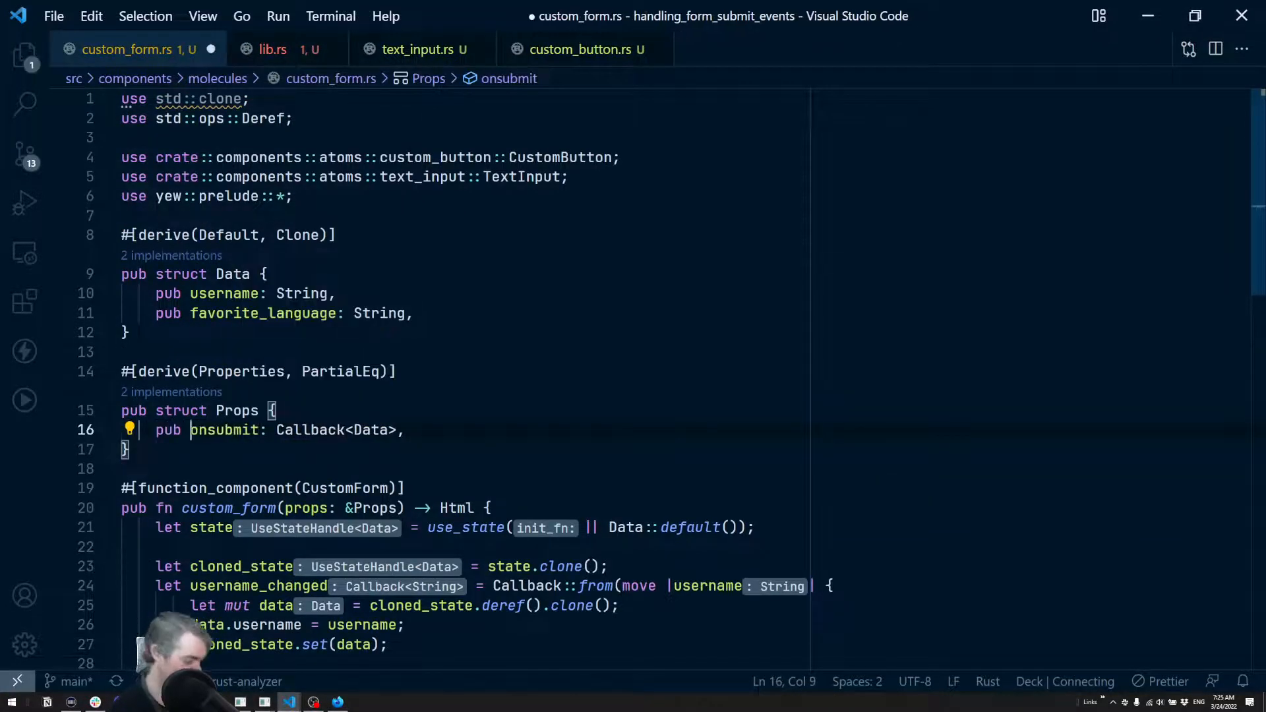